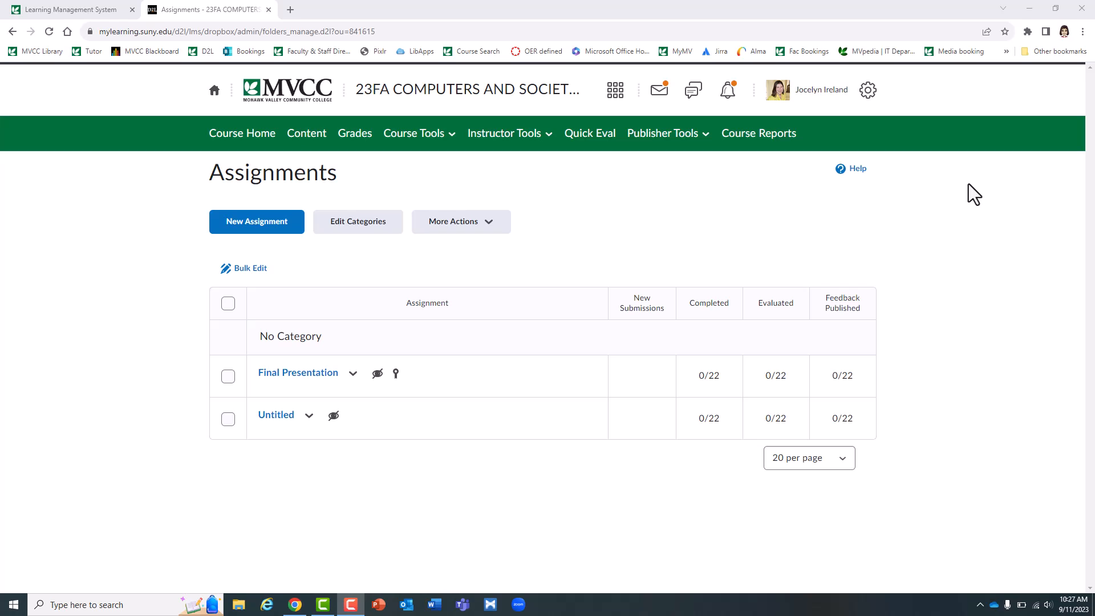
pyautogui.moveTo(256, 221)
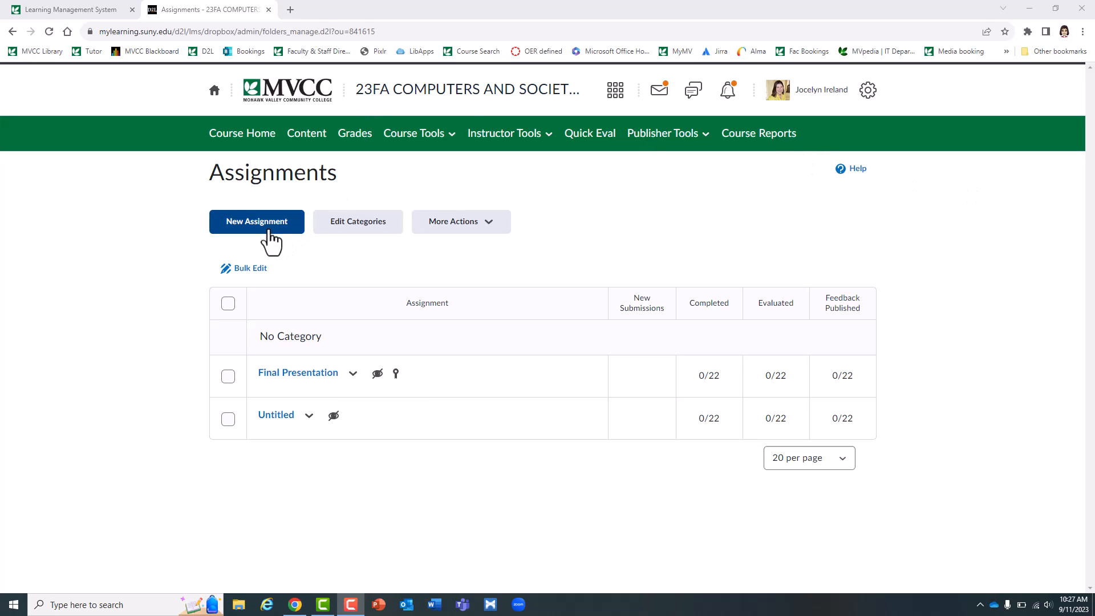
# Create a new assignment and select its 'Untitled' name field
pyautogui.click(256, 221)
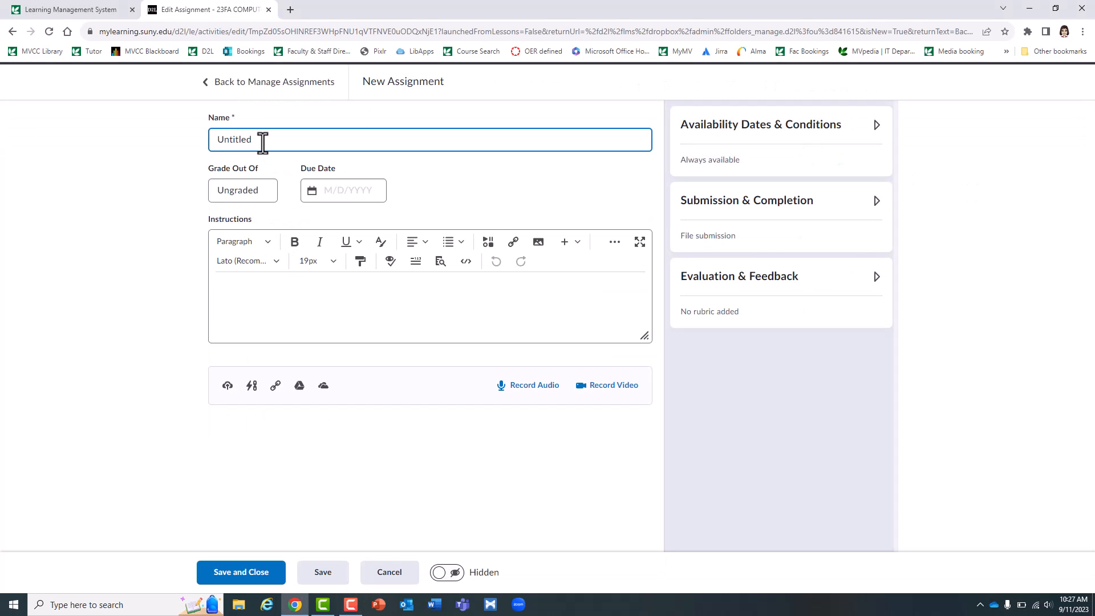
pyautogui.click(343, 190)
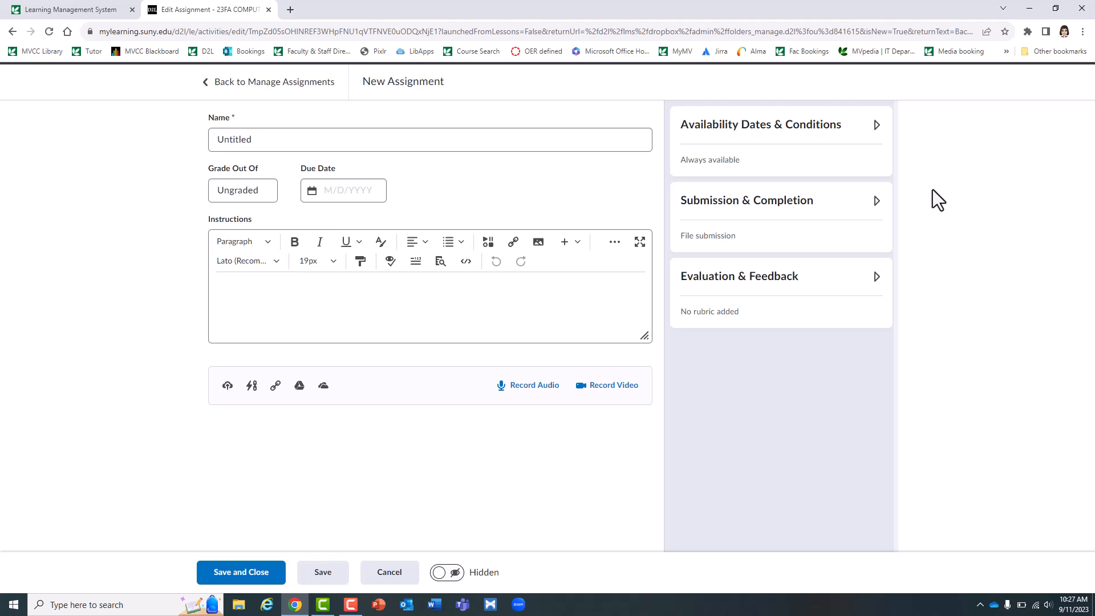
pyautogui.moveTo(804, 268)
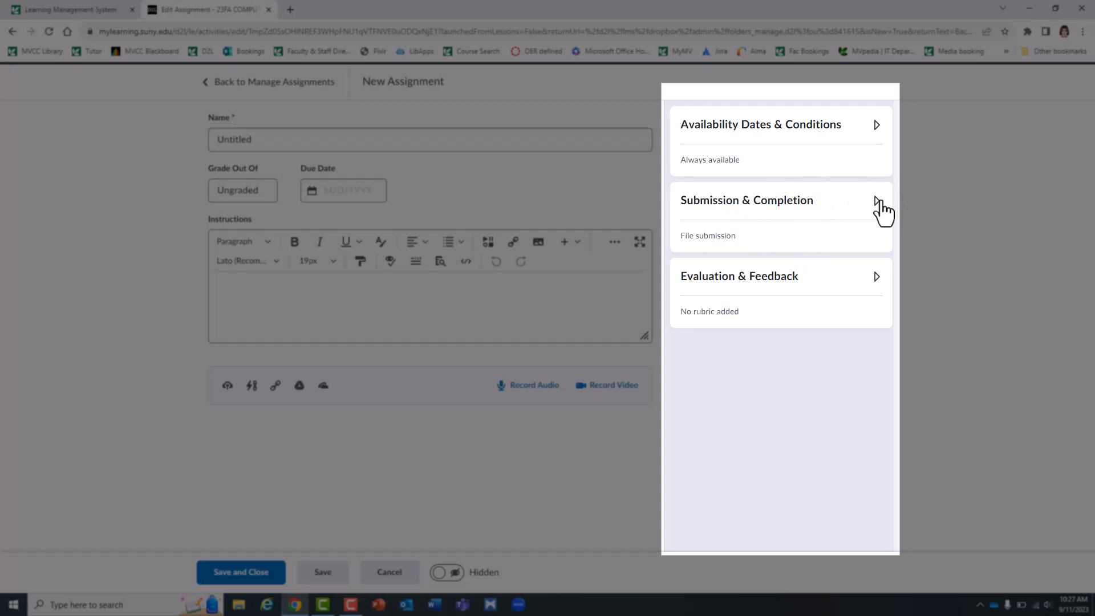
# Expand Submission & Completion and keep file submission at Unlimited files, after briefly trying One File
pyautogui.click(746, 200)
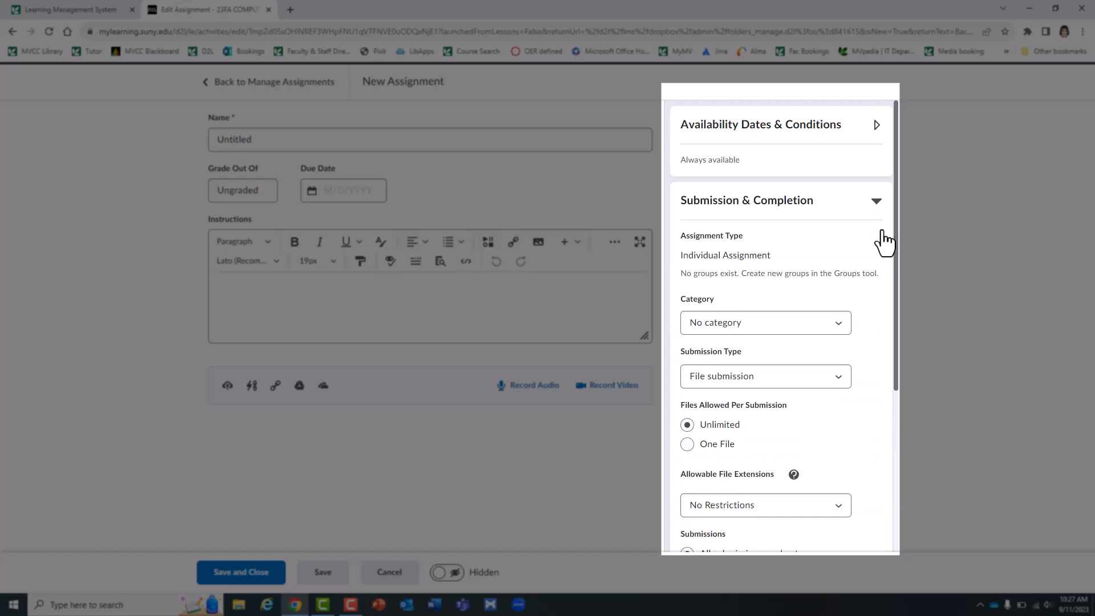
pyautogui.scroll(-3)
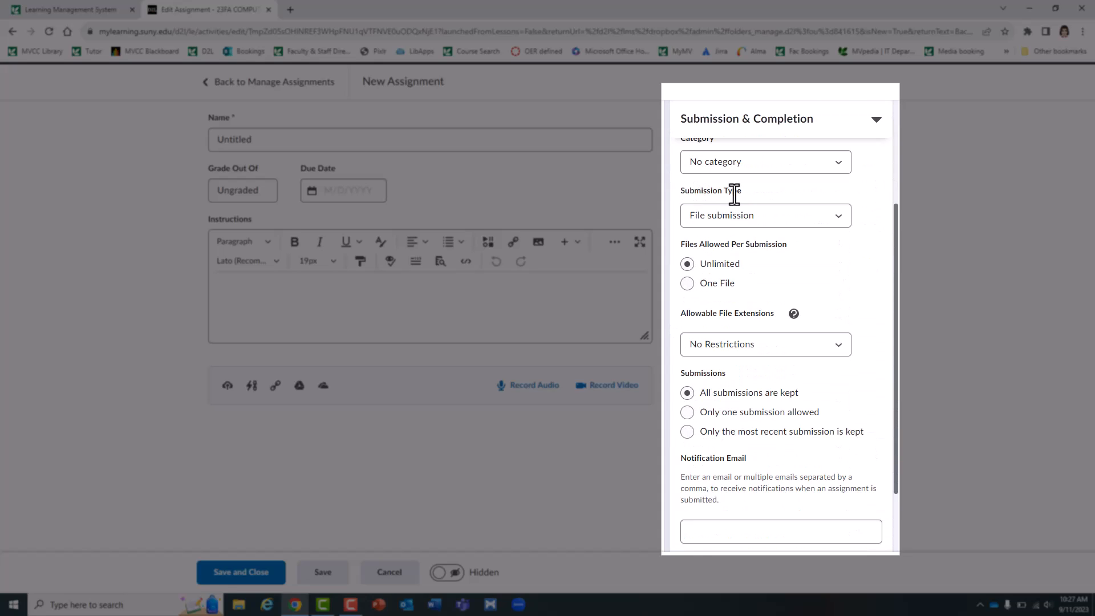
pyautogui.click(765, 215)
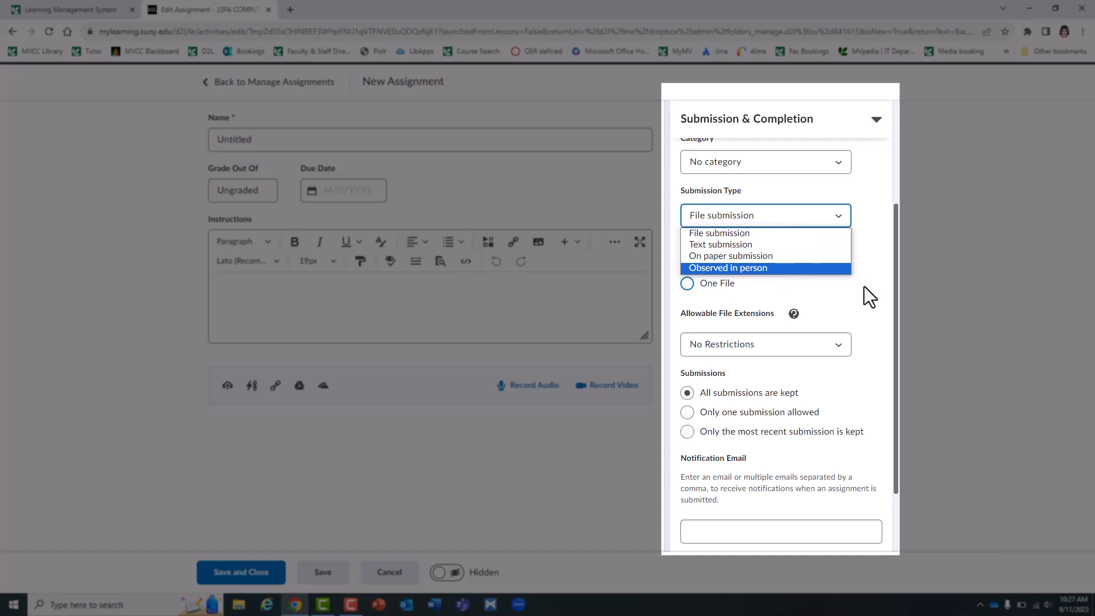
pyautogui.click(718, 233)
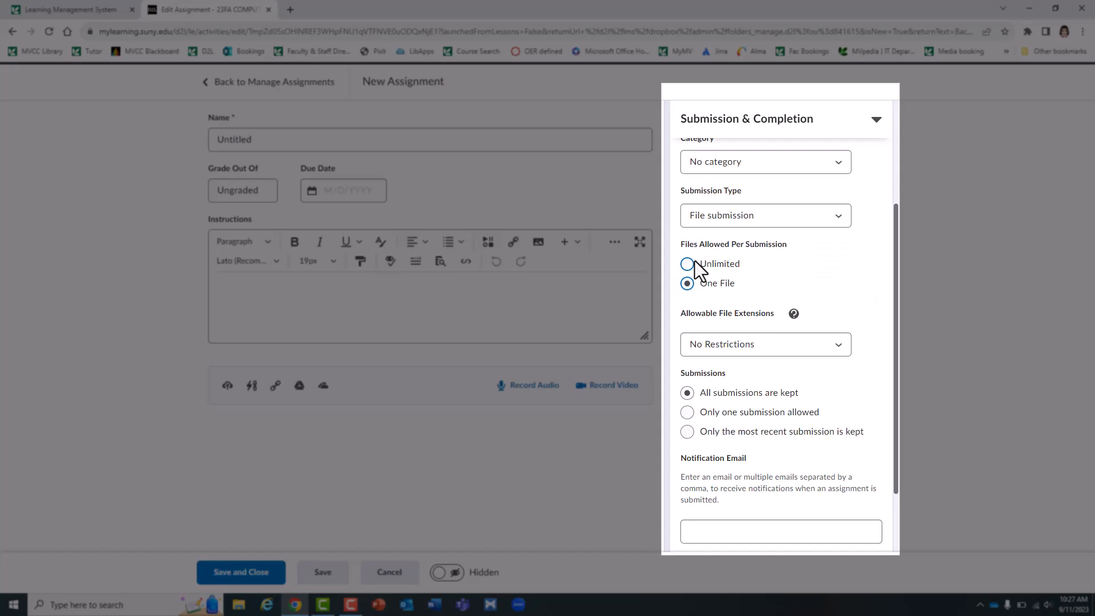
pyautogui.click(686, 264)
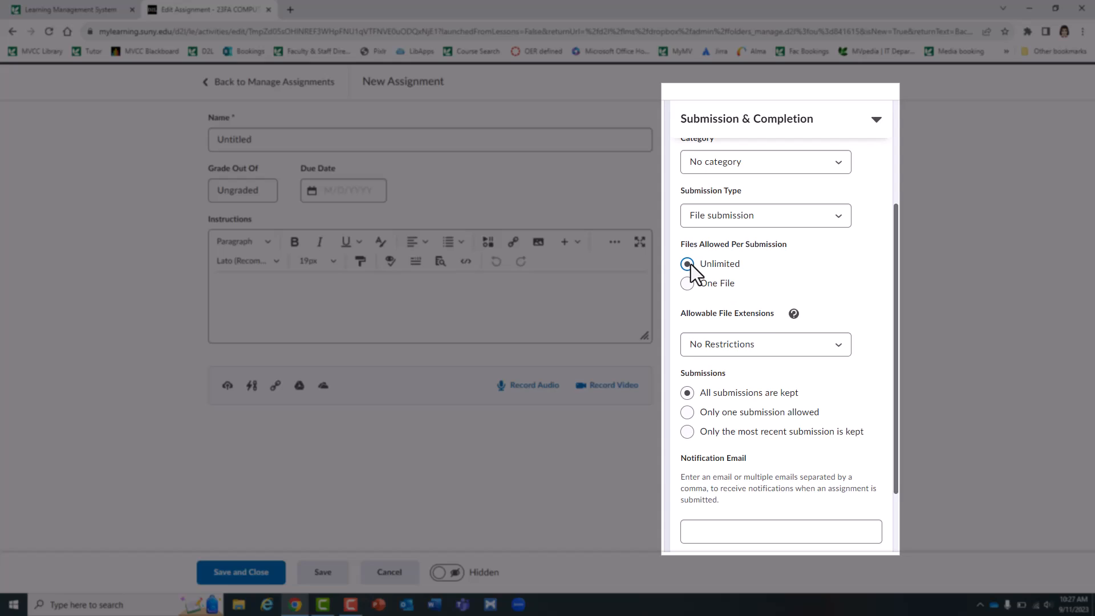
pyautogui.click(687, 264)
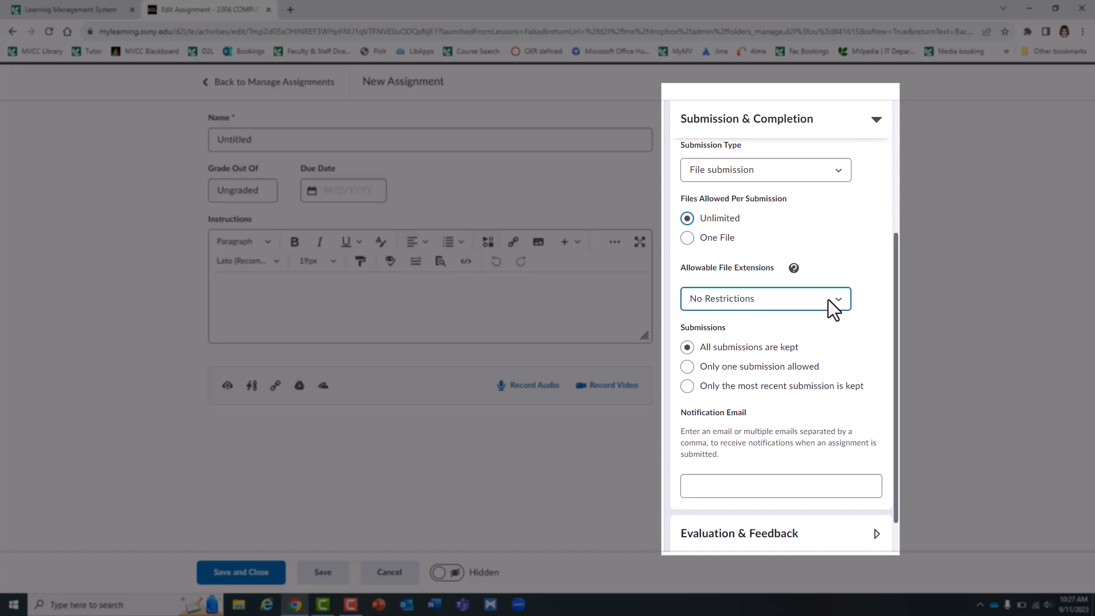
# Review the allowable file extension options and expand Availability Dates & Conditions
pyautogui.click(765, 298)
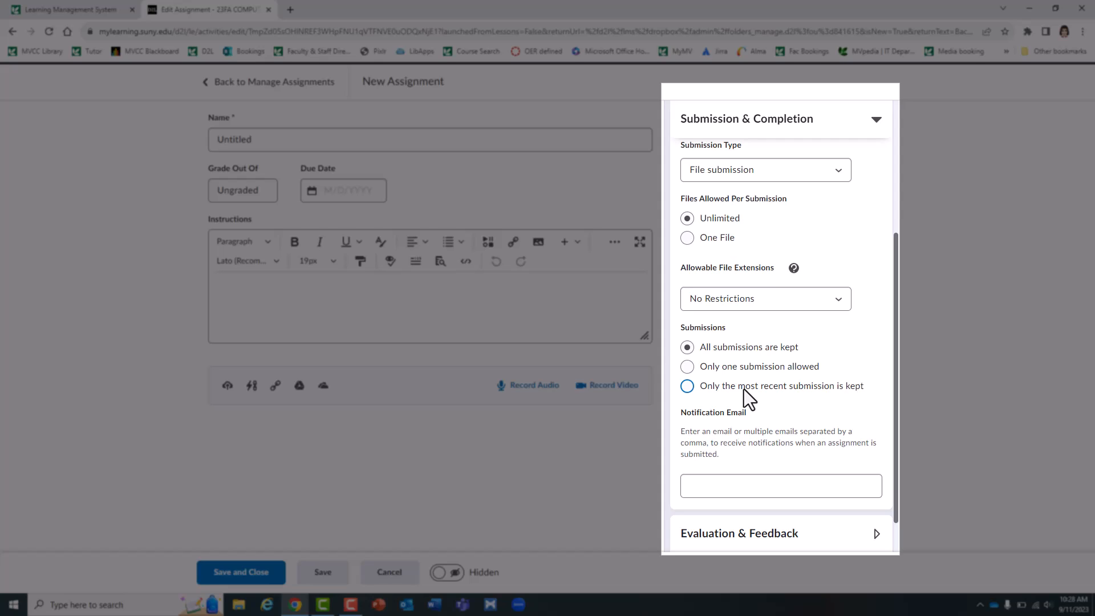
pyautogui.click(687, 347)
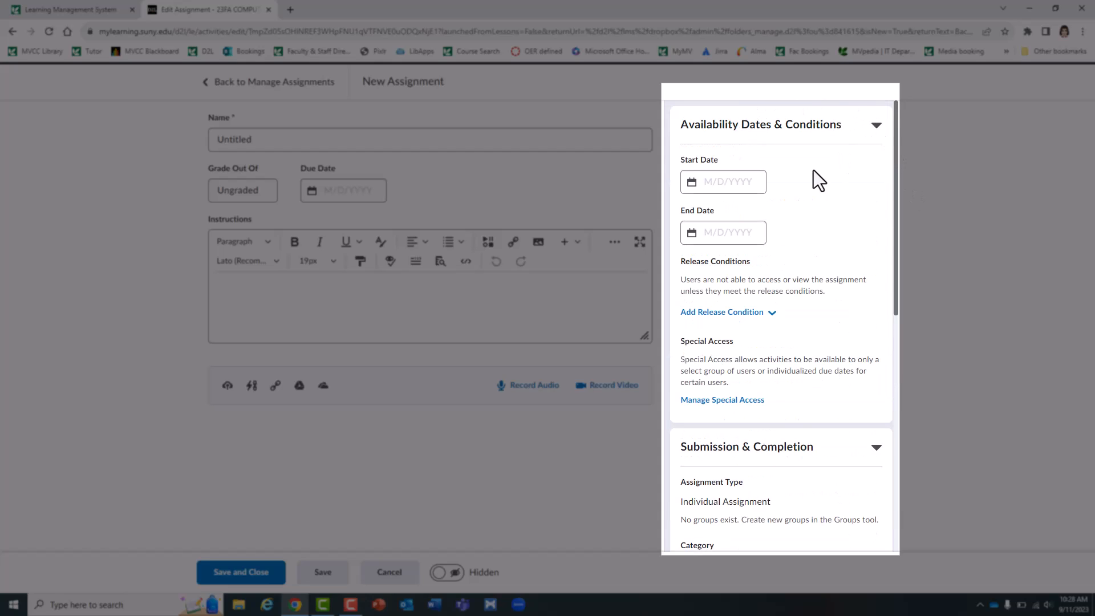
# Select the End Date field, then go back to the Assignments list
pyautogui.click(723, 233)
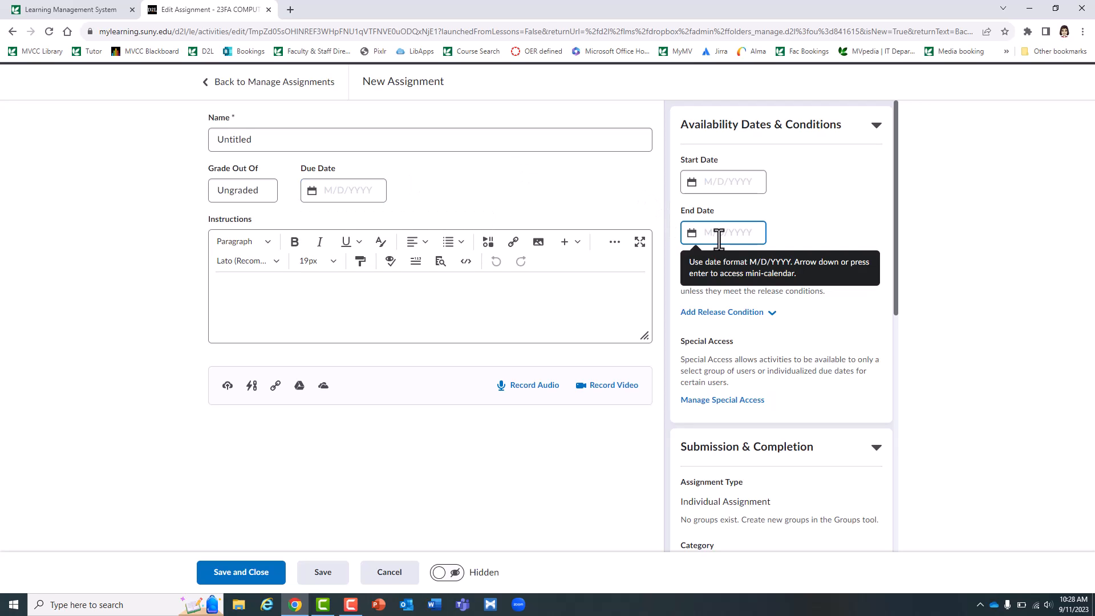
pyautogui.click(723, 232)
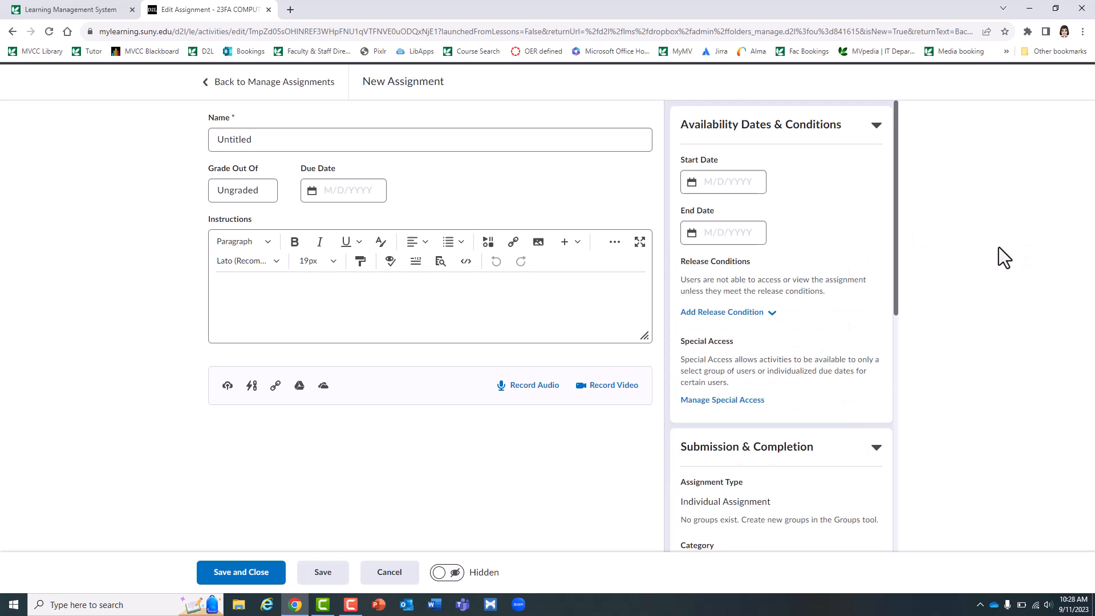
pyautogui.moveTo(395, 232)
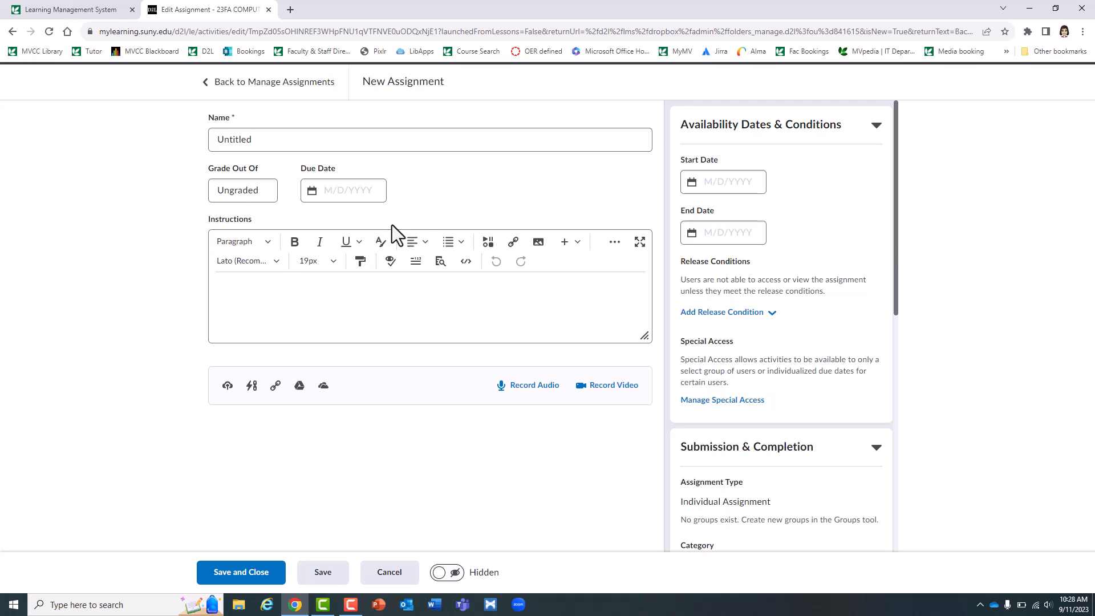
pyautogui.moveTo(366, 319)
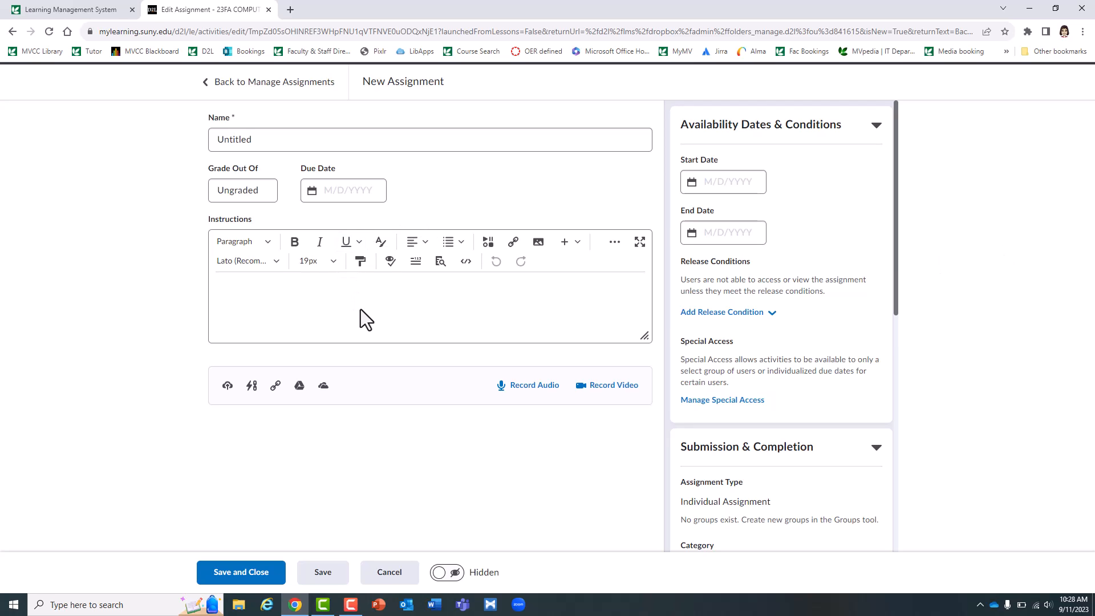
pyautogui.click(723, 233)
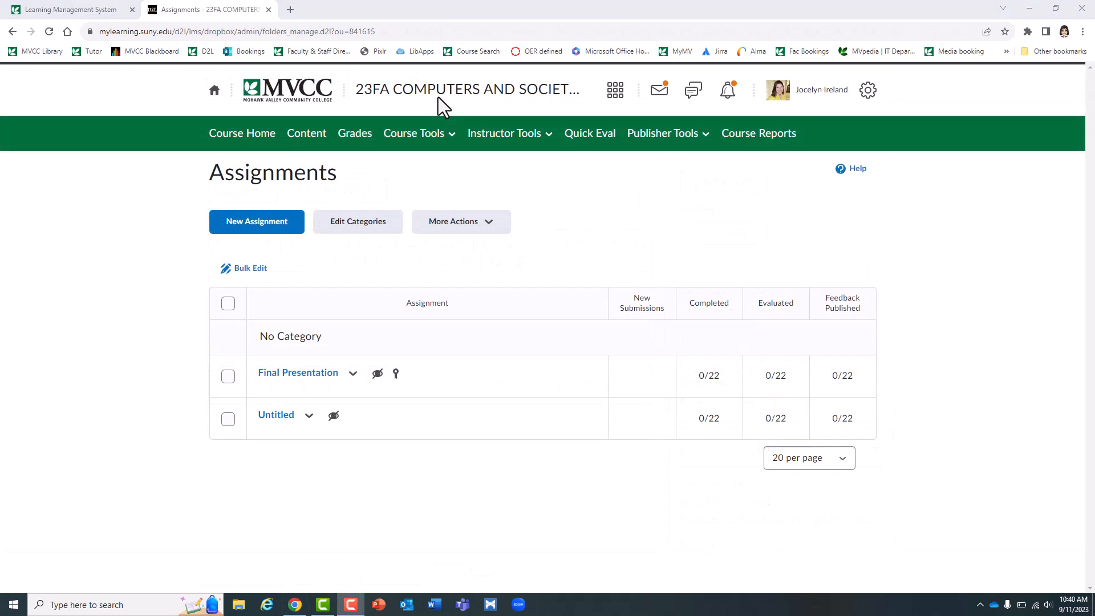
pyautogui.moveTo(82, 441)
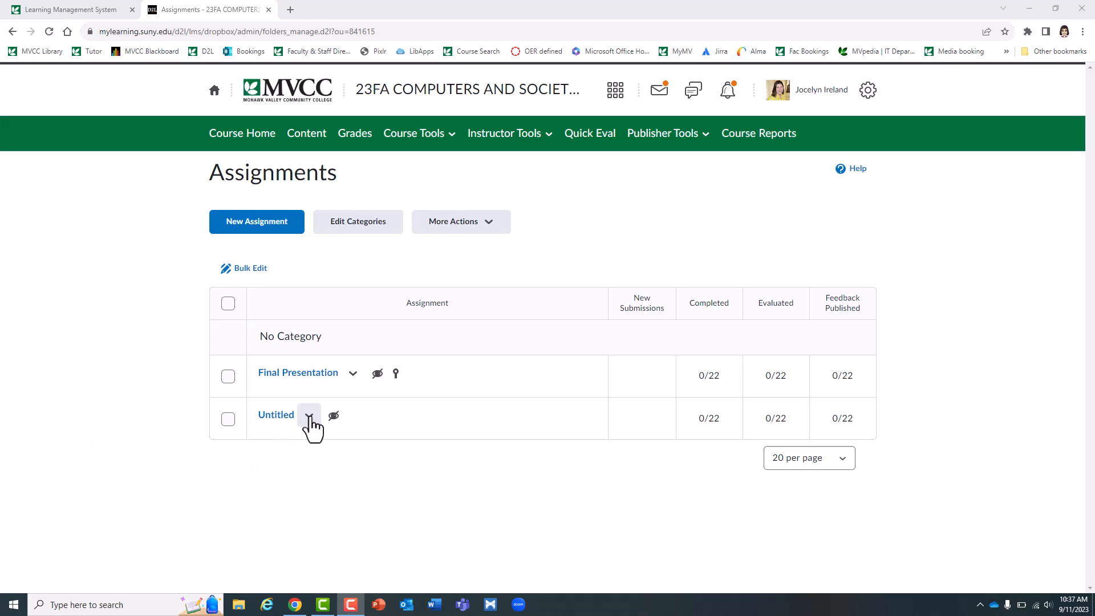
pyautogui.click(310, 414)
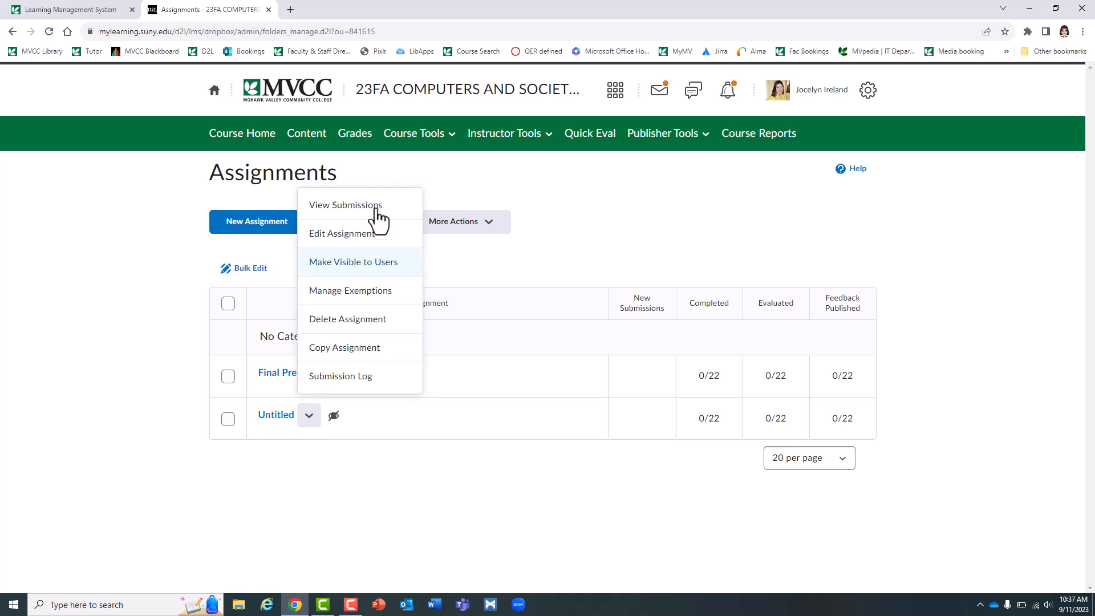
pyautogui.click(352, 262)
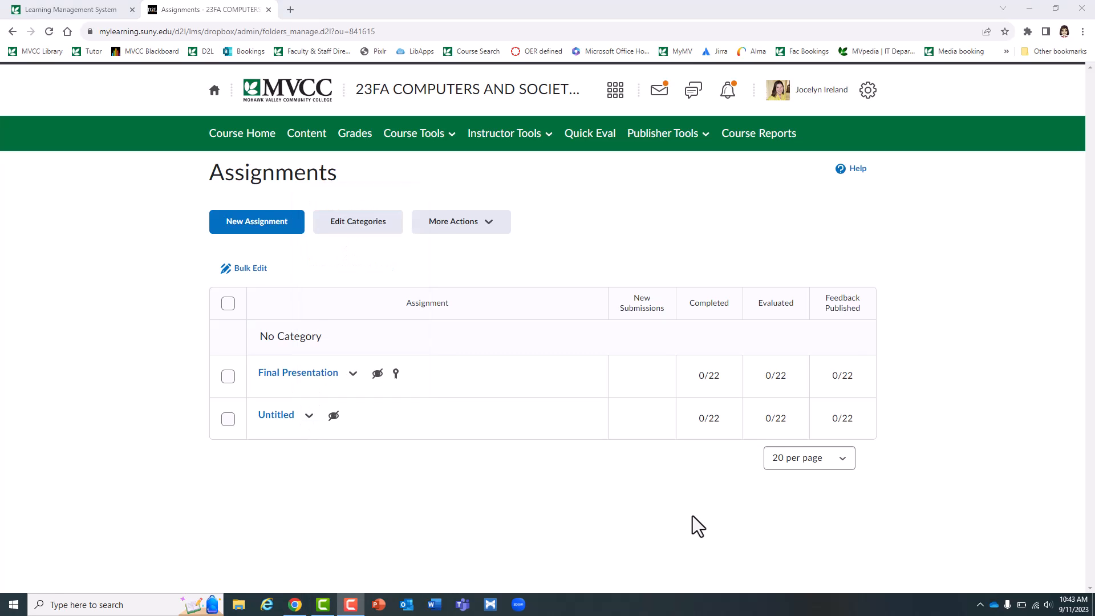